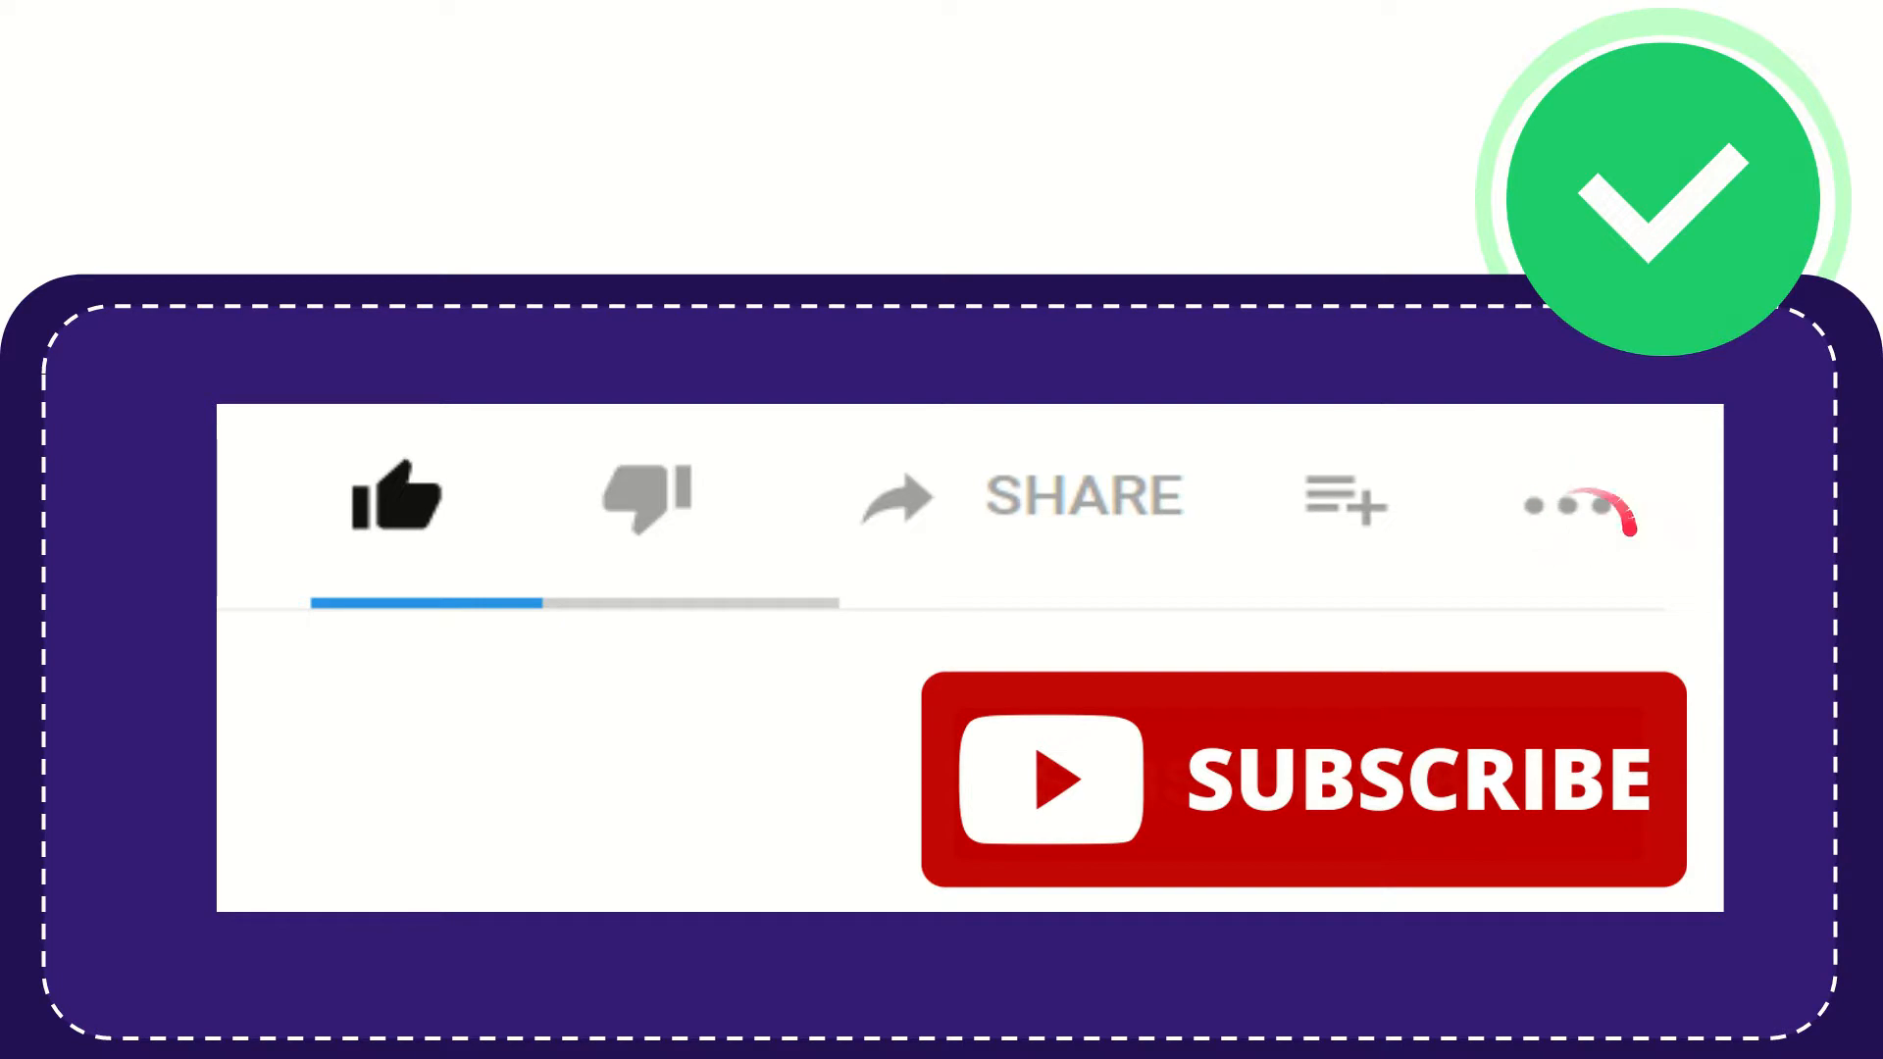
mouse_move(1556, 673)
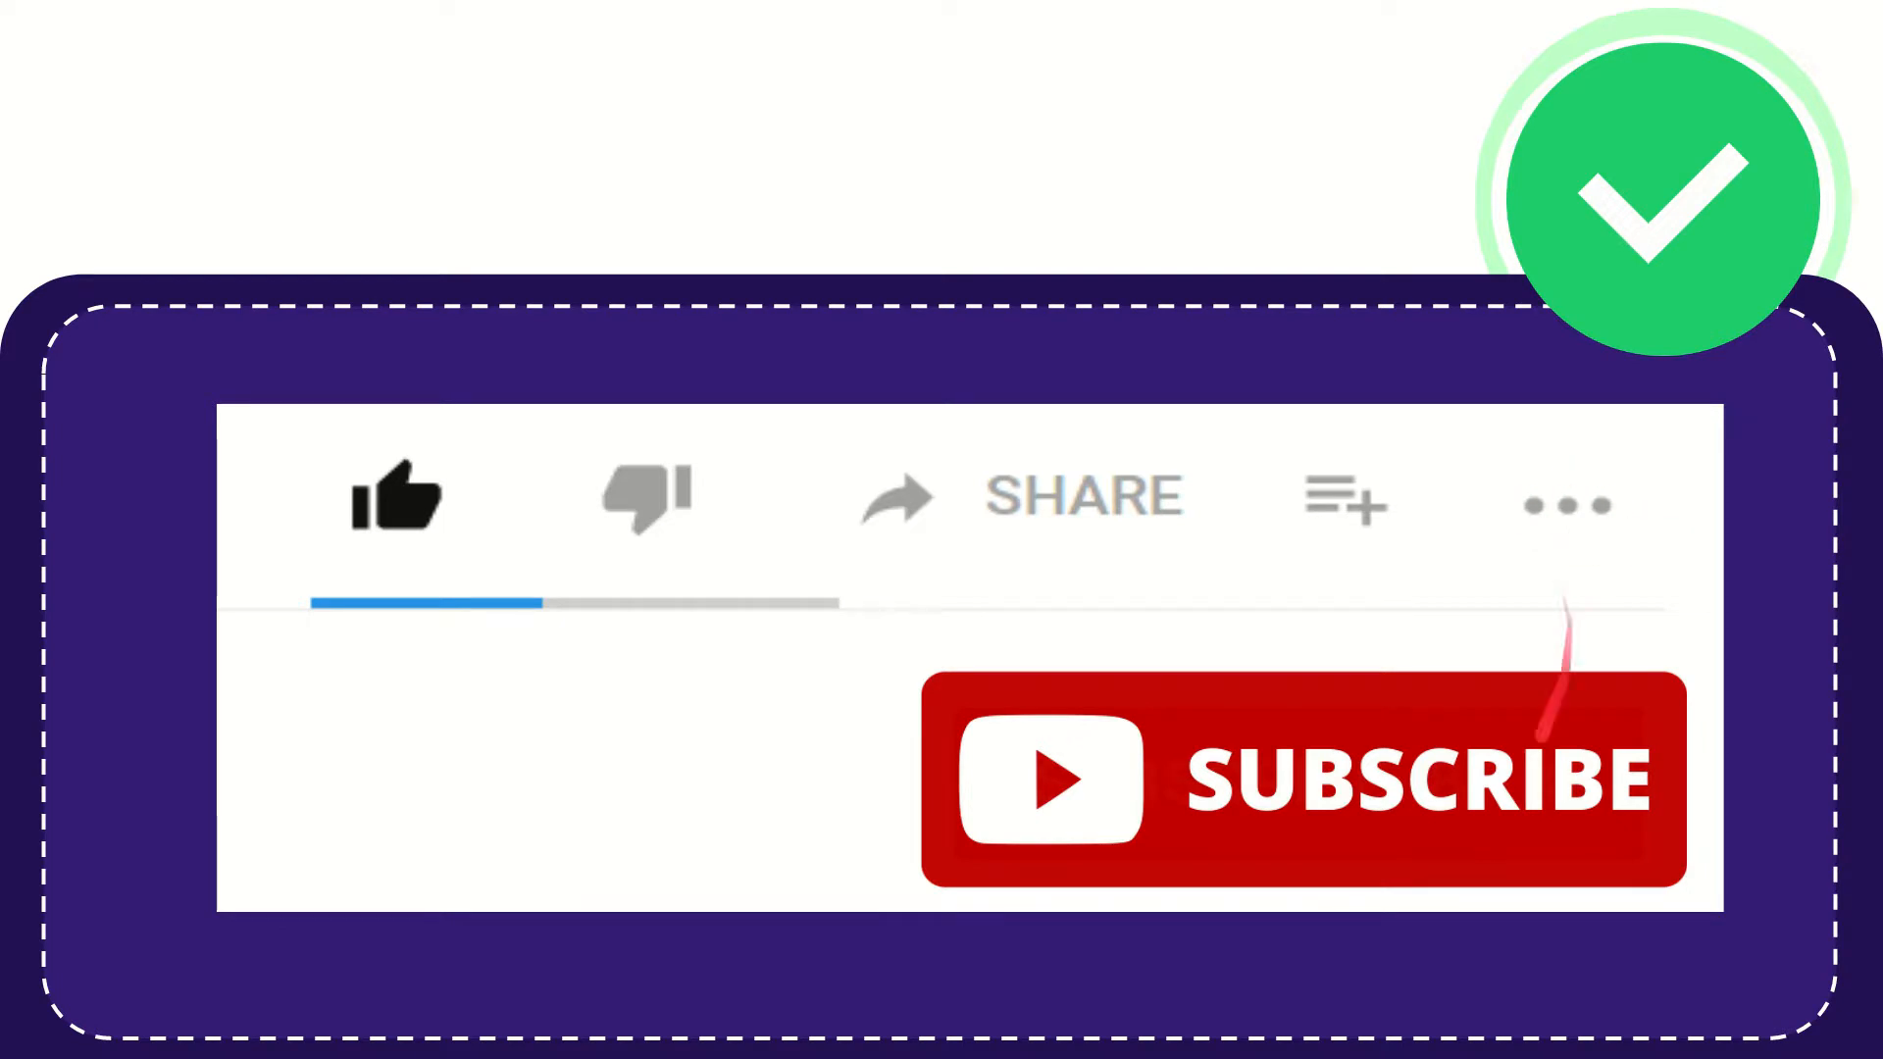